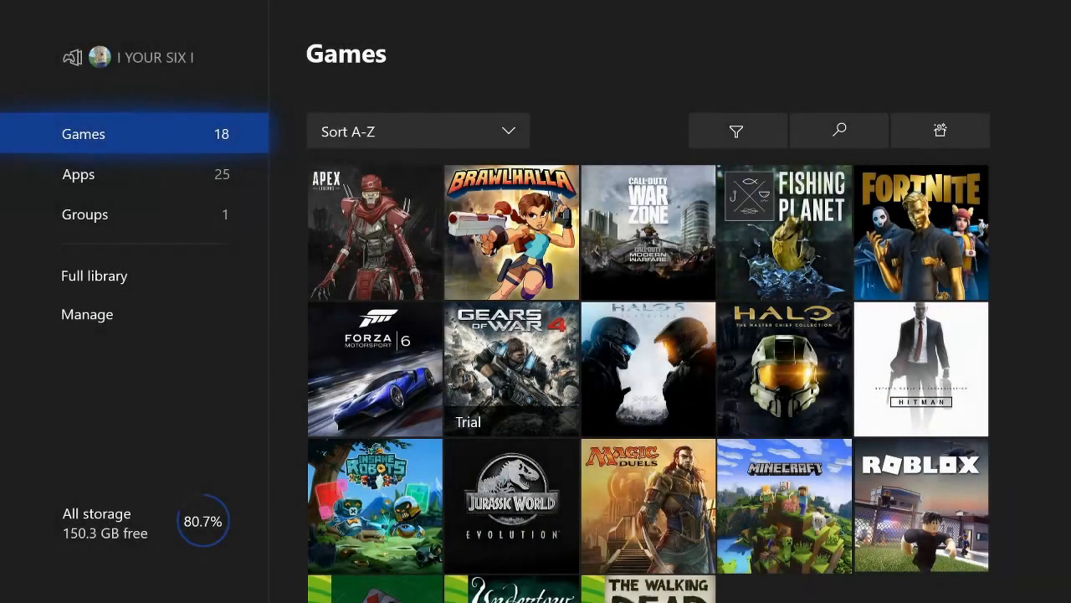
Switch My games & apps to the Apps list and launch Microsoft Edge.
{"action": "left_click", "coordinate": [79, 174]}
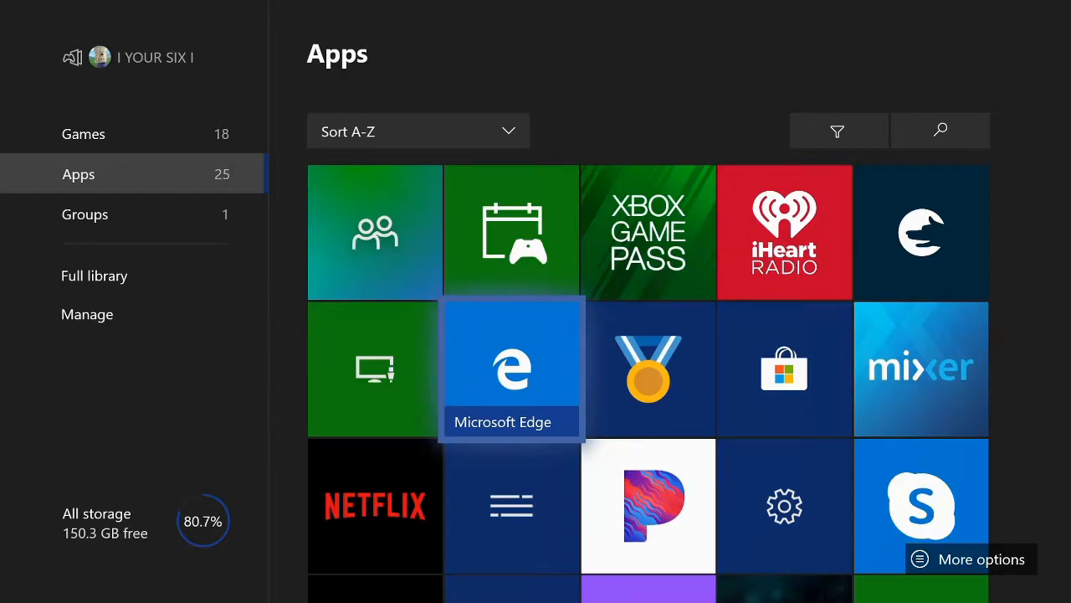
{"action": "mouse_move", "coordinate": [419, 130]}
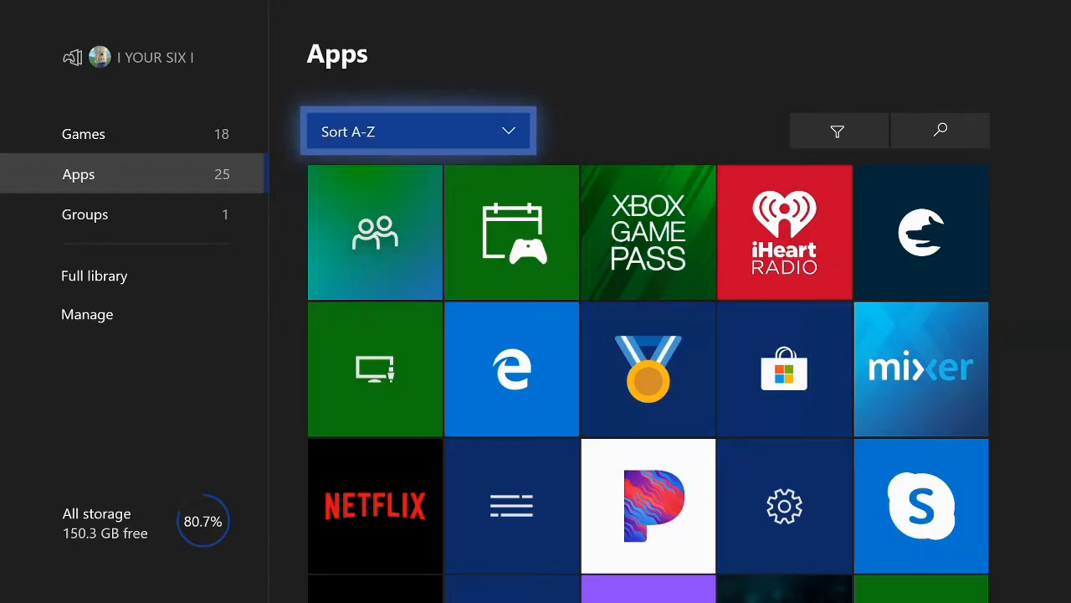
{"action": "left_click", "coordinate": [419, 130]}
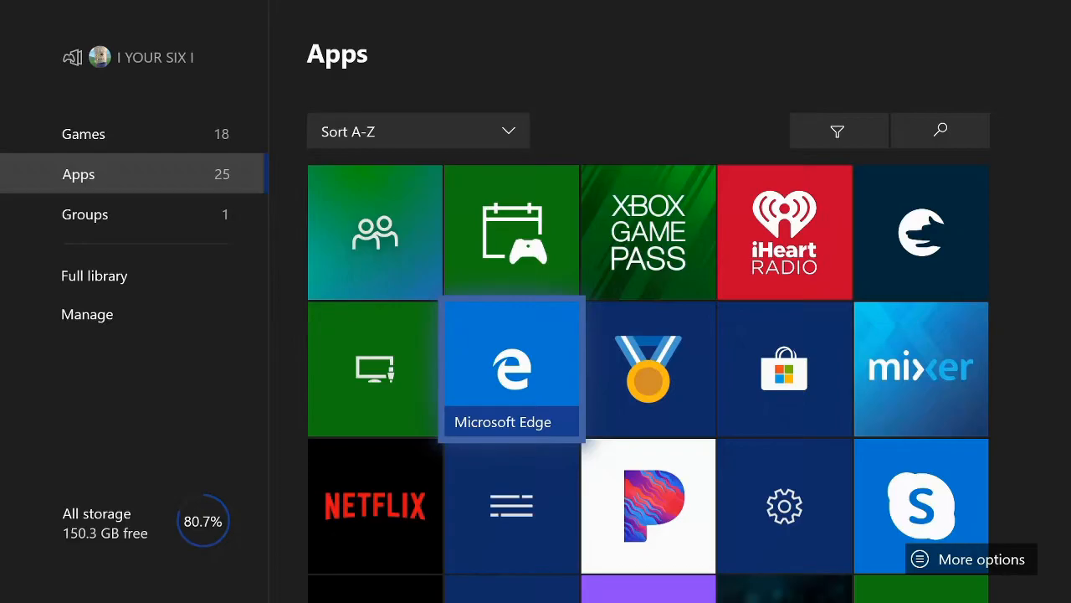
{"action": "left_click", "coordinate": [512, 368]}
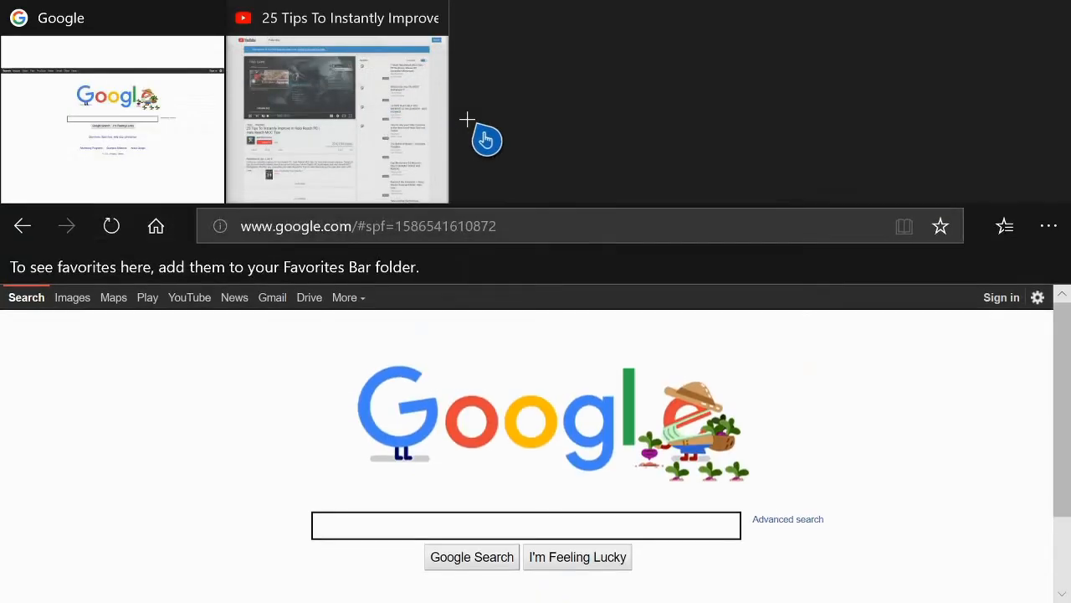
Start a new browser tab and search Google for 'Halo tips'.
{"action": "left_click", "coordinate": [693, 17]}
{"action": "type", "text": "Halo tips"}
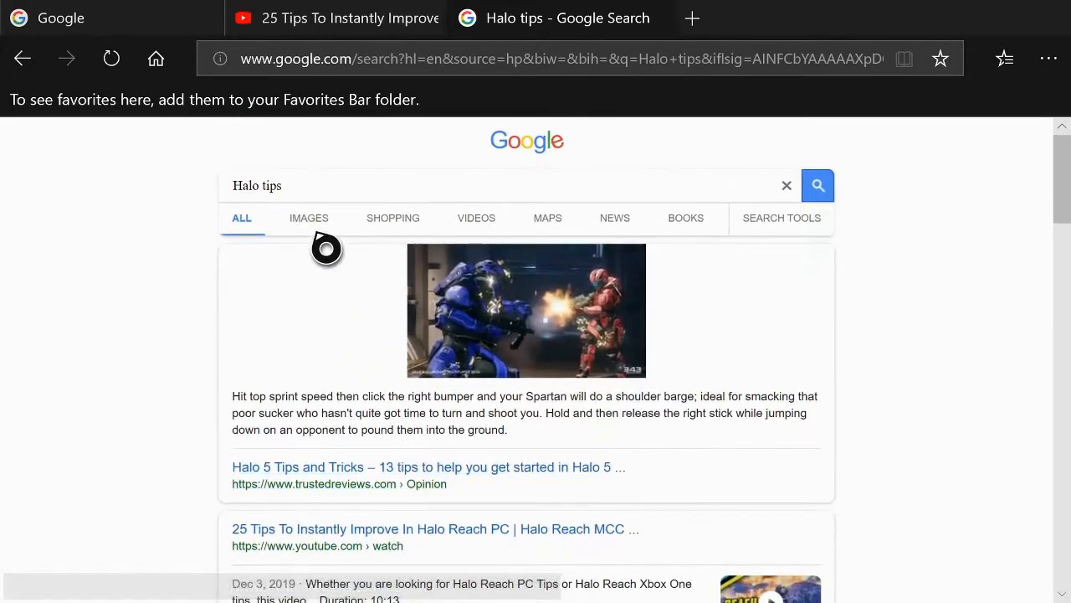
{"action": "mouse_move", "coordinate": [548, 218]}
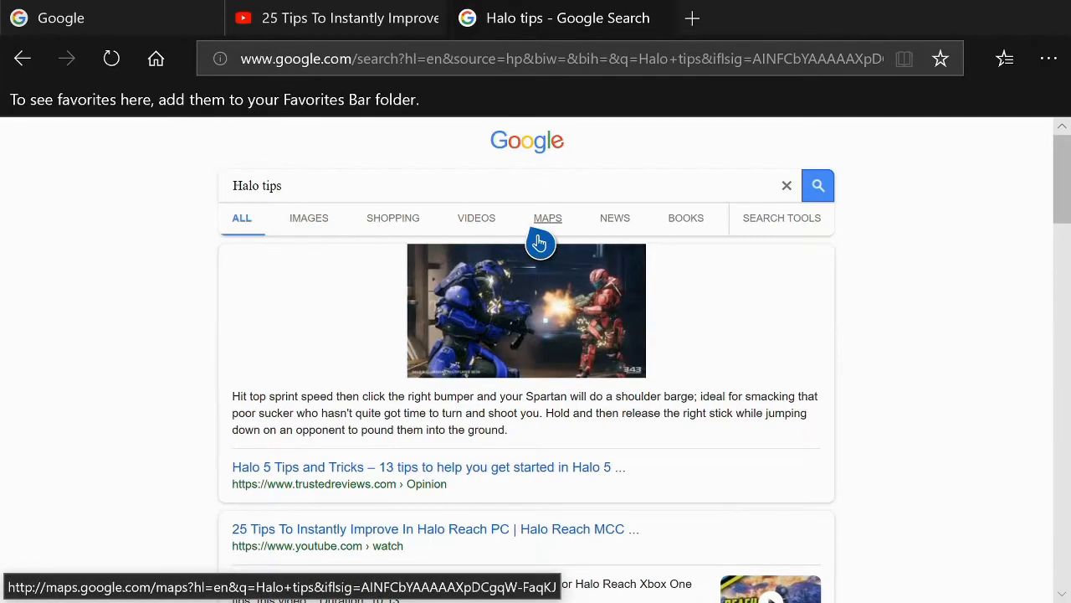
Filter to Videos and open the '25 Tips To Instantly Improve In Halo Reach PC' YouTube result.
{"action": "left_click", "coordinate": [475, 217]}
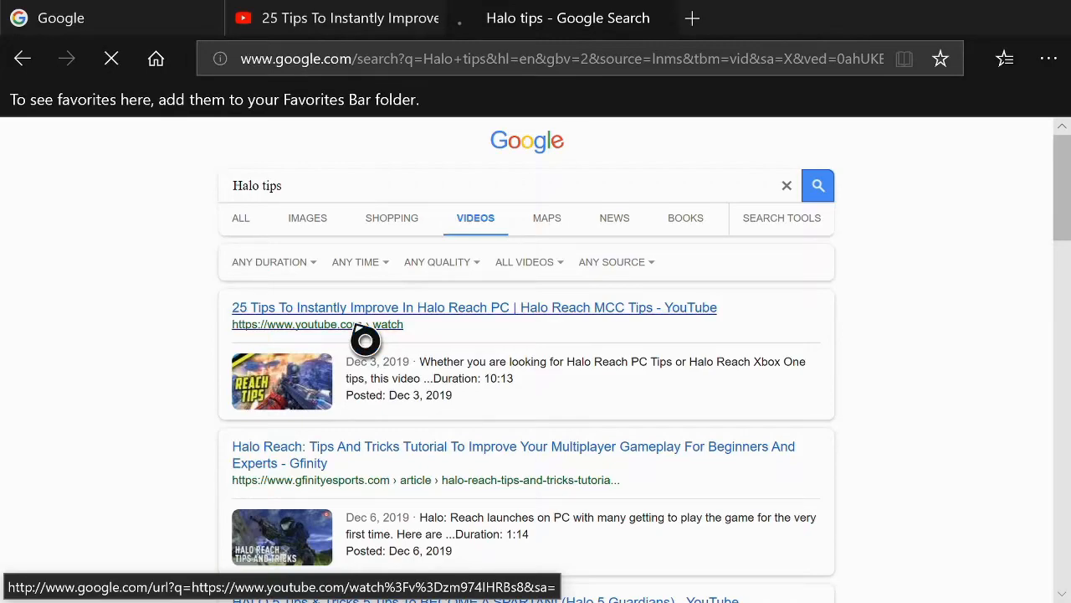
{"action": "left_click", "coordinate": [474, 308]}
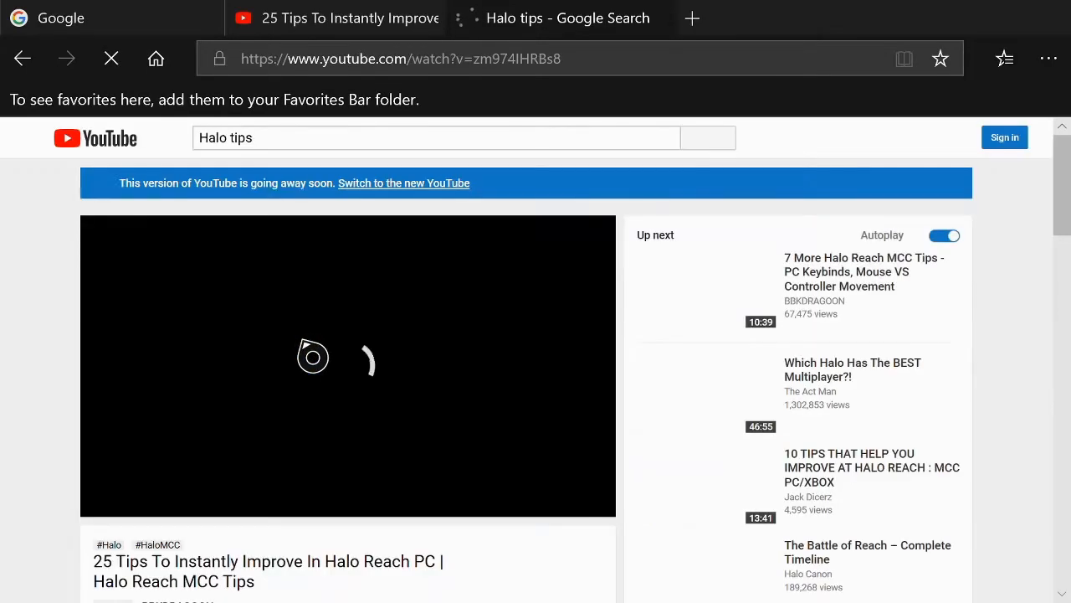